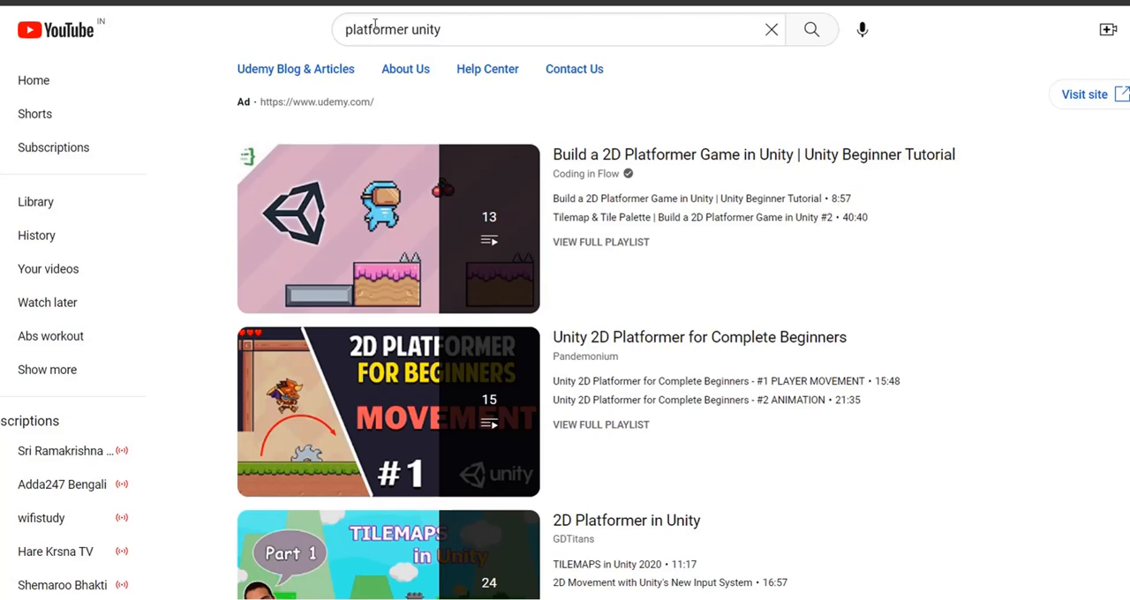
pyautogui.moveTo(435, 142)
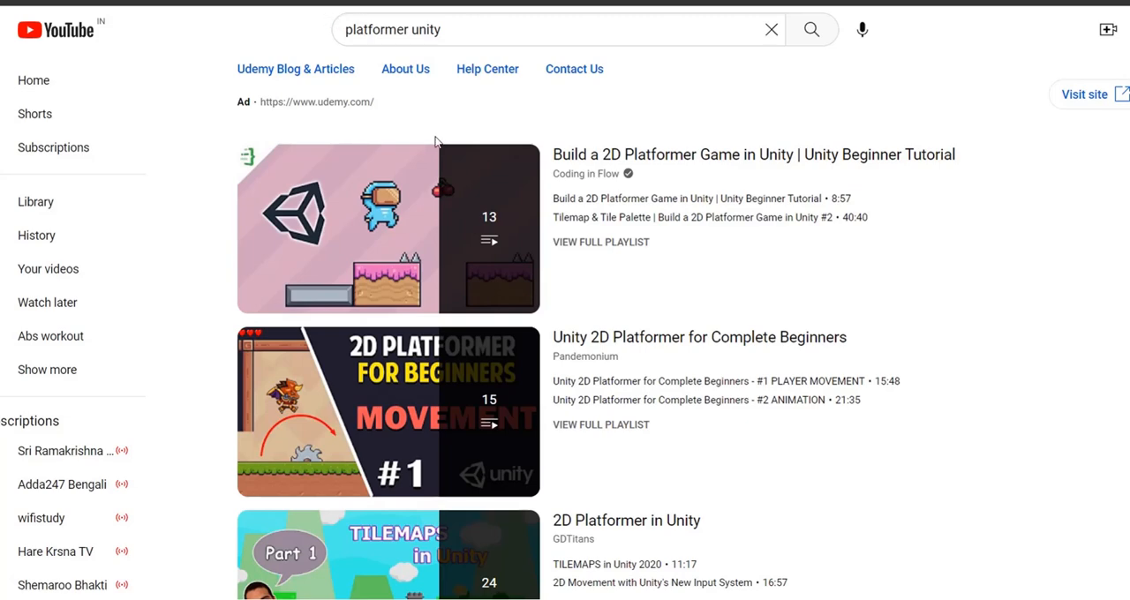
pyautogui.moveTo(1027, 23)
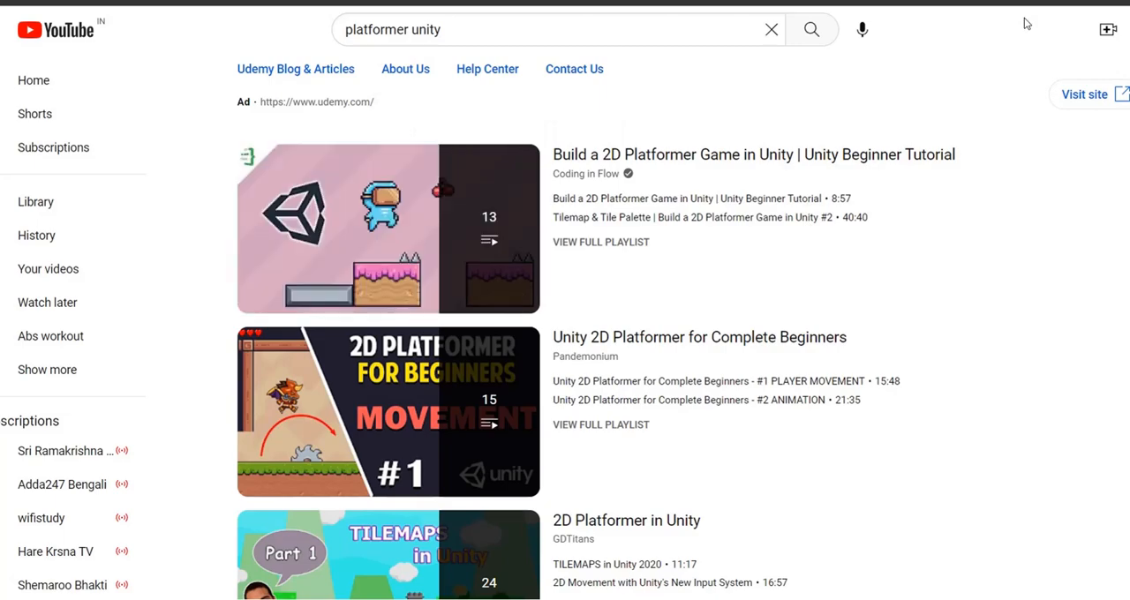
# - Locate and open the Unity 2D Platformer for Complete Beginners playlist from the results
pyautogui.scroll(-3)
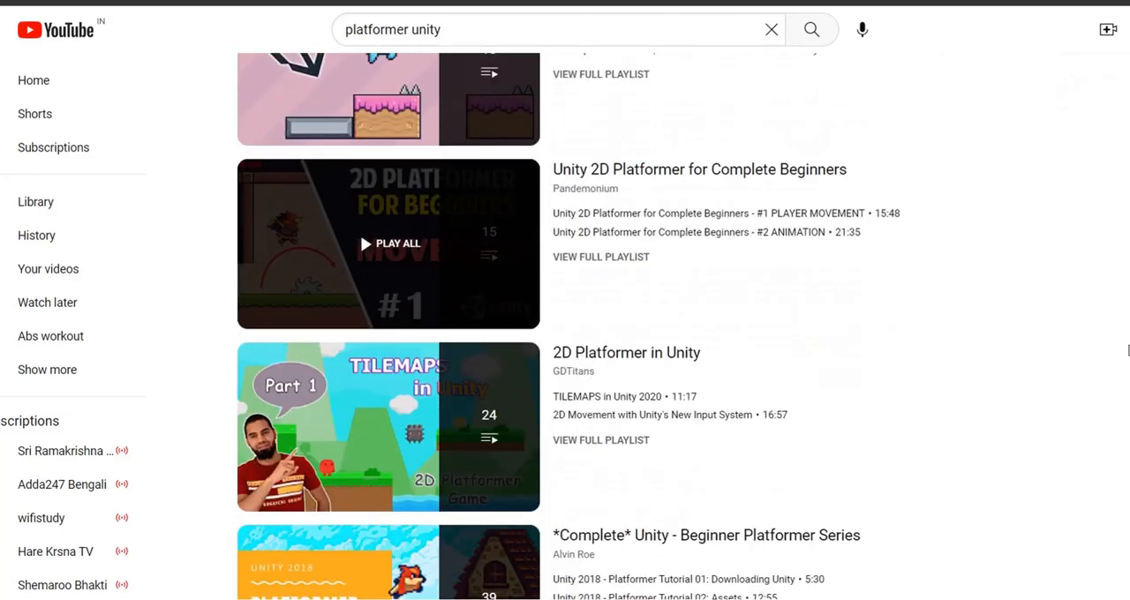
pyautogui.scroll(-3)
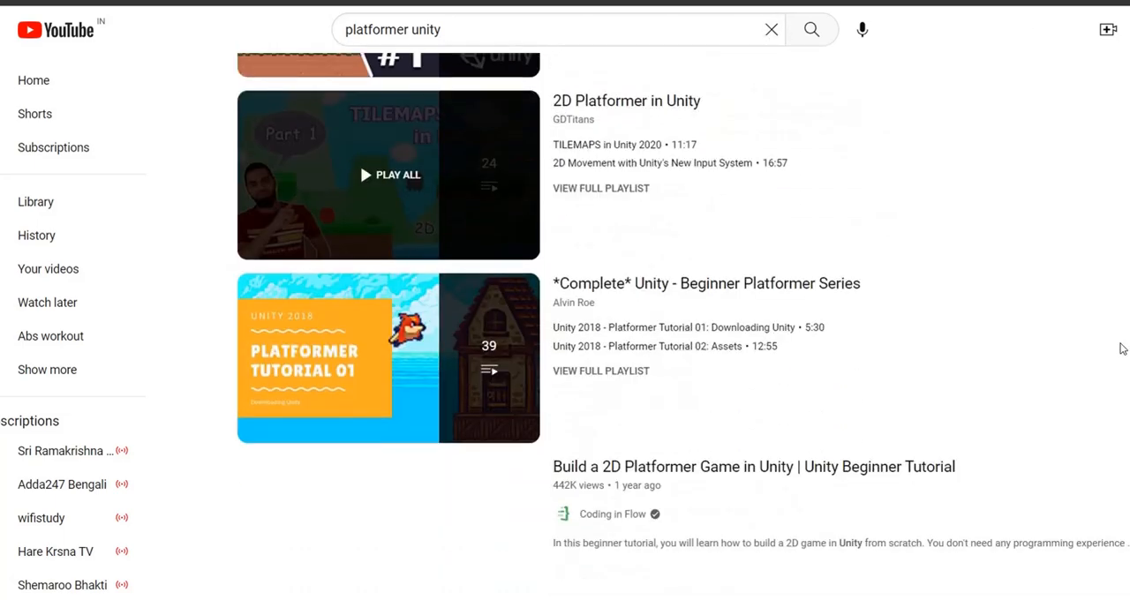
pyautogui.scroll(-3)
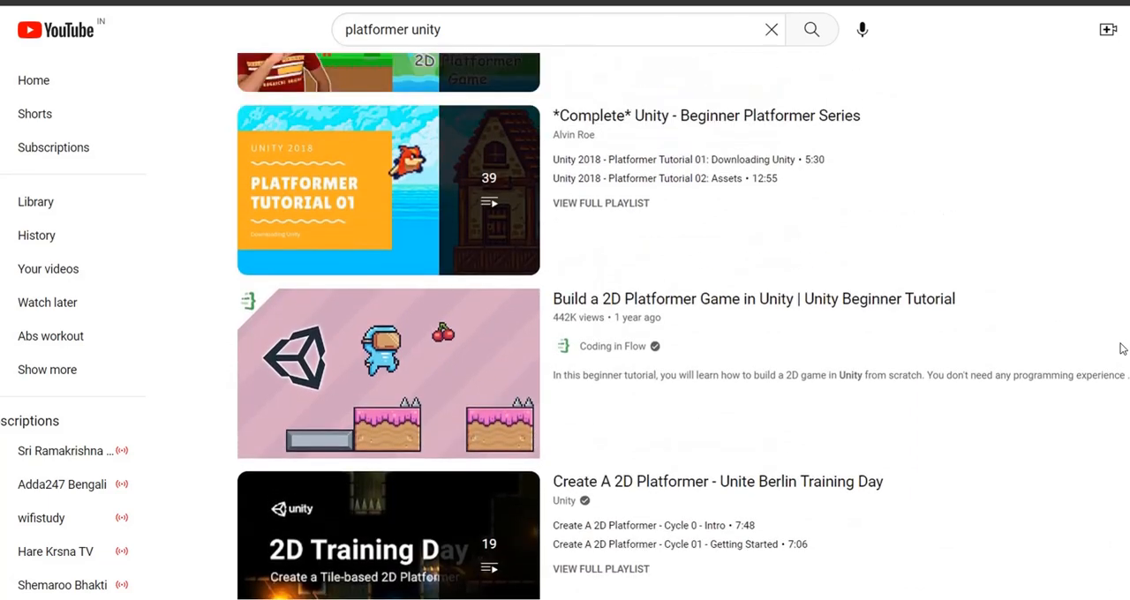
pyautogui.scroll(-3)
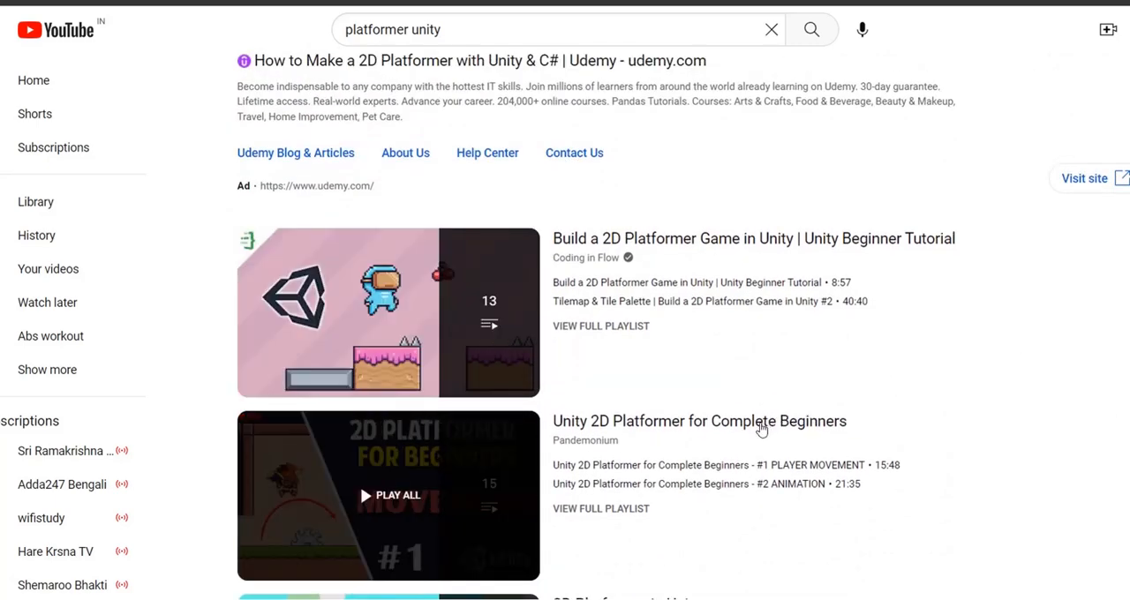
pyautogui.click(388, 494)
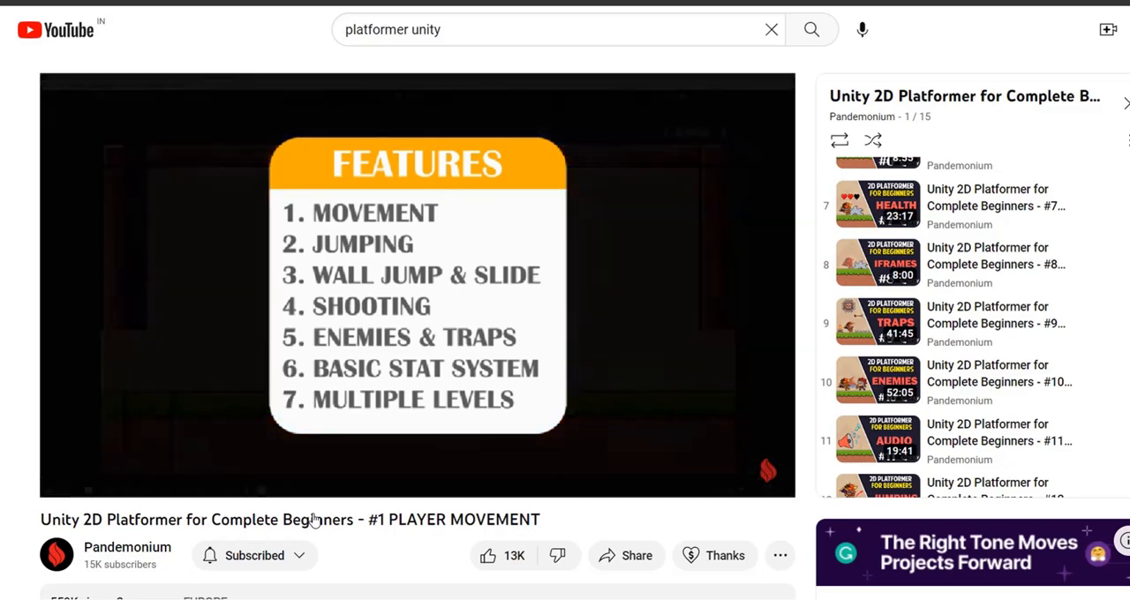
# - Start playing episode 15, PAUSE MENU, from the playlist side panel
pyautogui.scroll(-3)
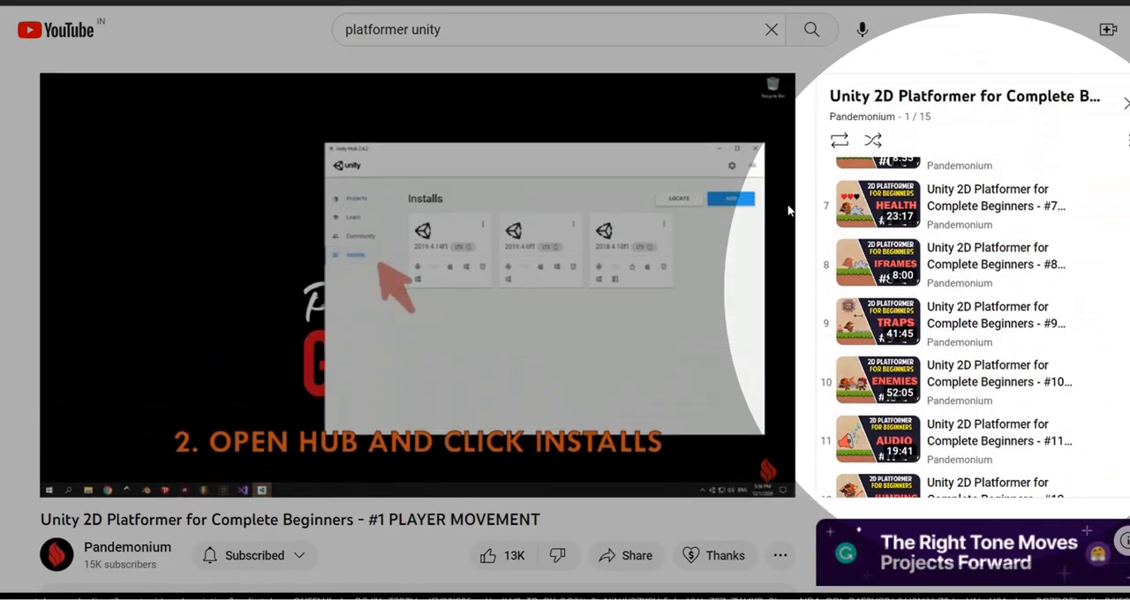
pyautogui.scroll(-3)
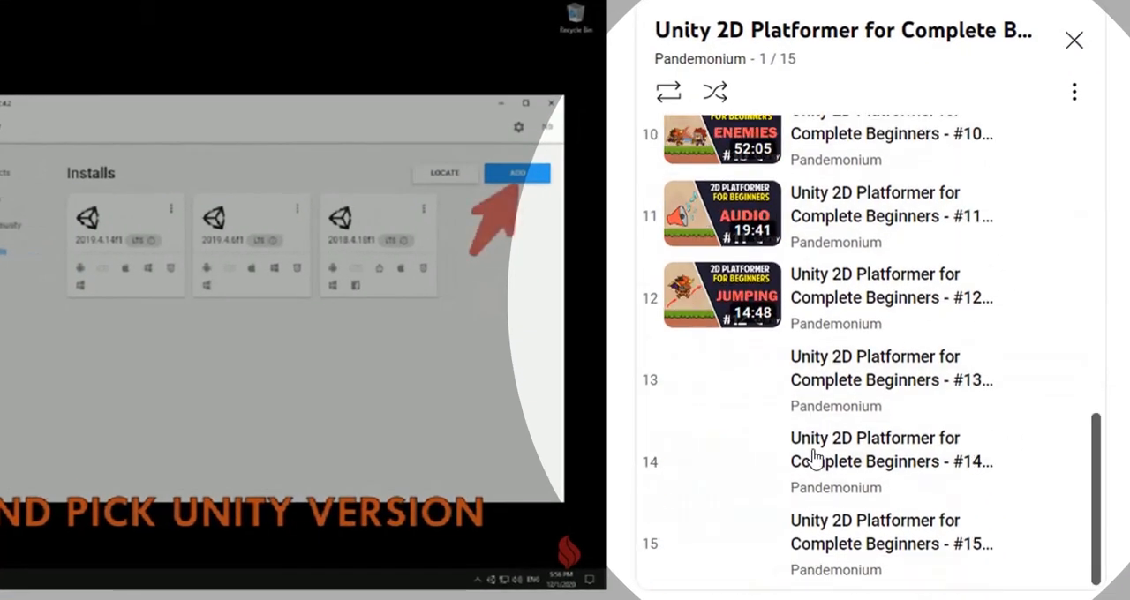
pyautogui.click(515, 173)
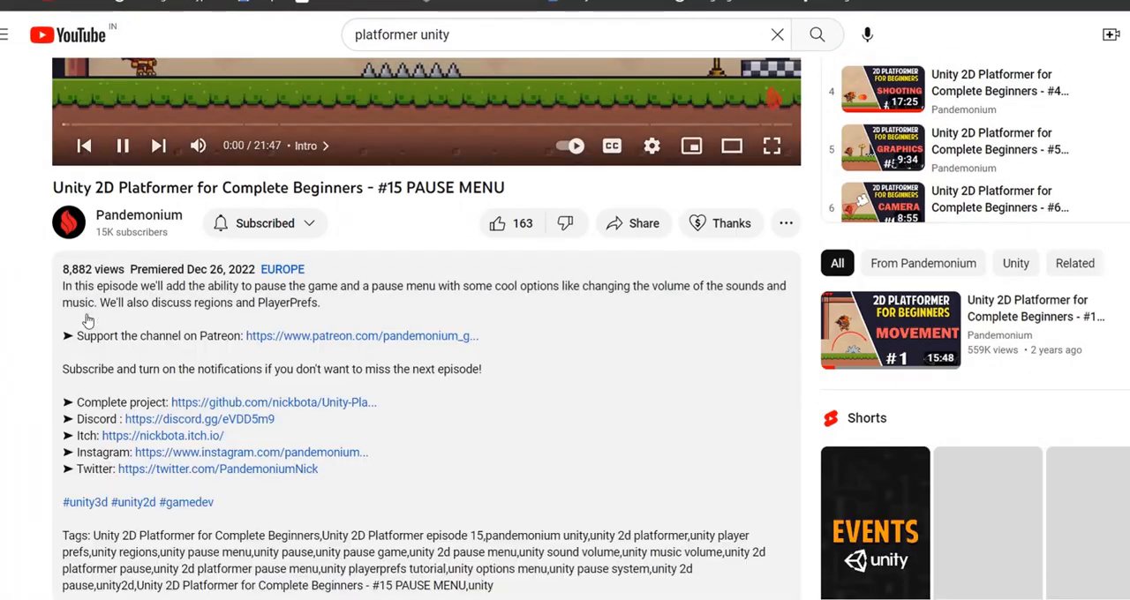
# - Scroll the video description toward the 'Complete project' GitHub link
pyautogui.scroll(-3)
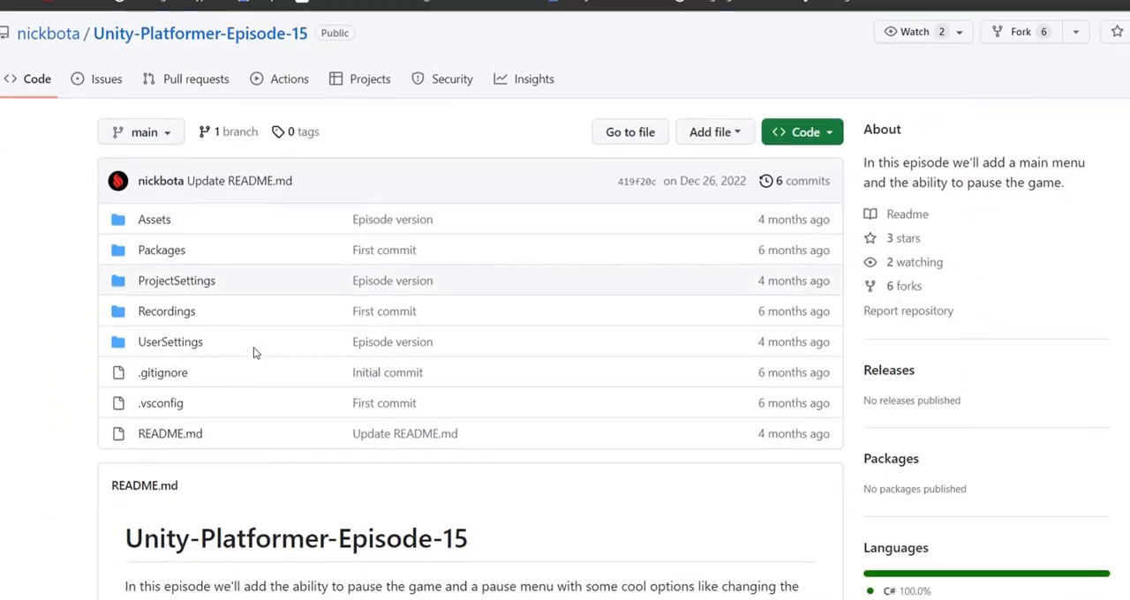
pyautogui.scroll(-3)
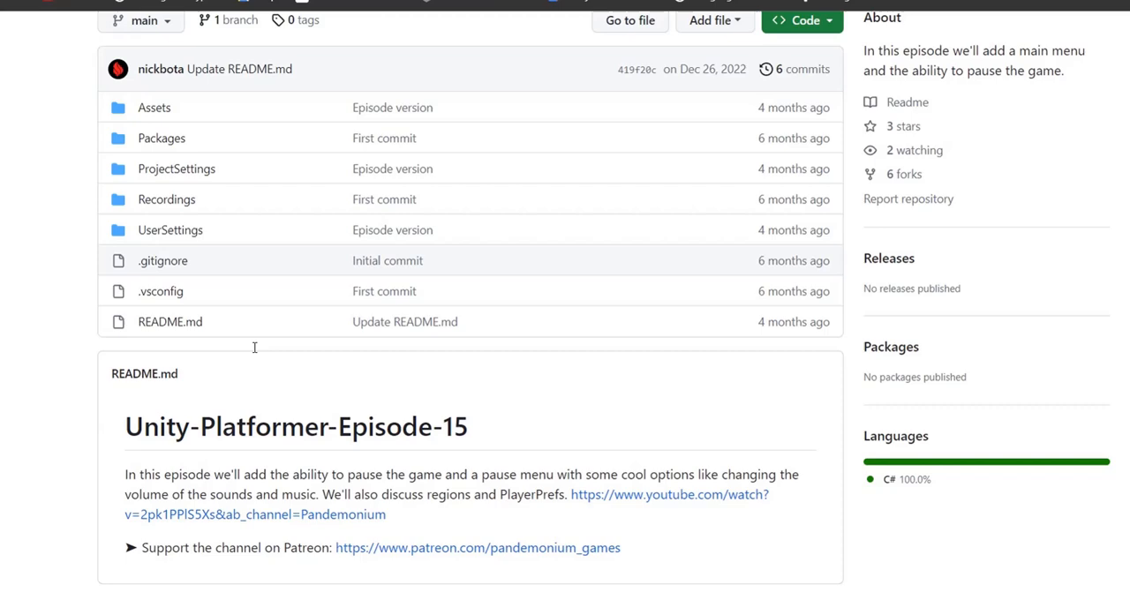
pyautogui.moveTo(260, 350)
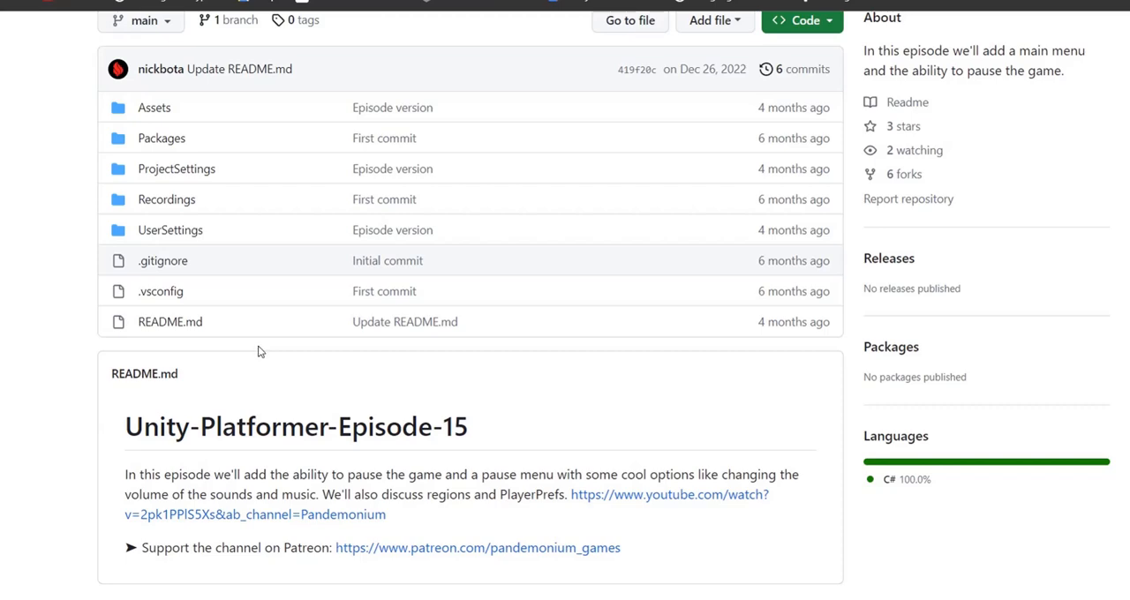
pyautogui.scroll(-3)
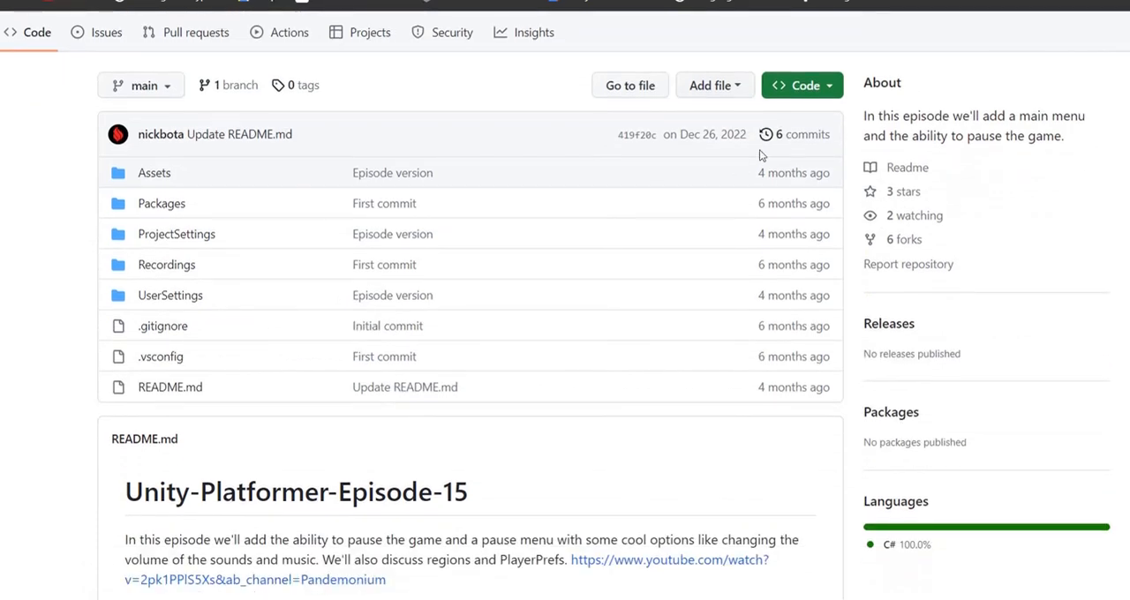
# - Download the Unity-Platformer-Episode-15 repository as a ZIP via the Code menu
pyautogui.click(802, 84)
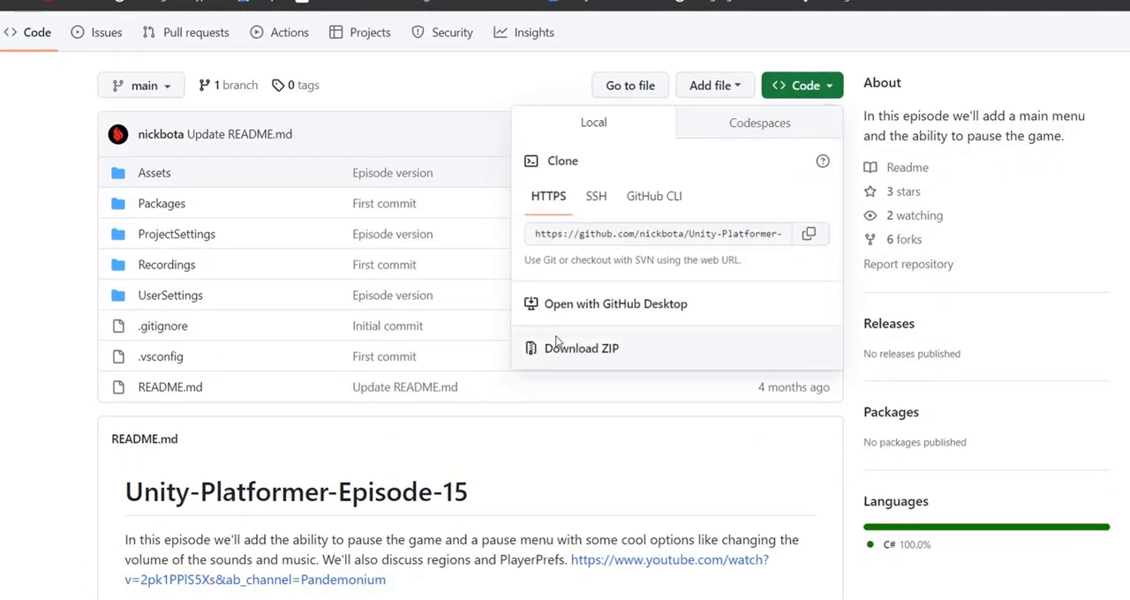
pyautogui.click(580, 348)
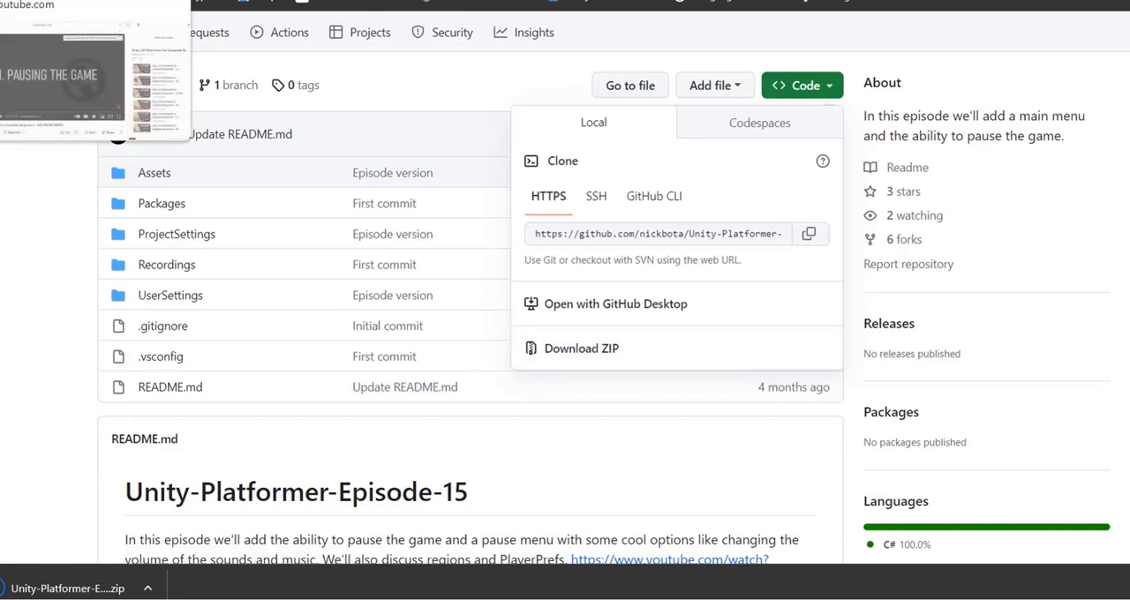